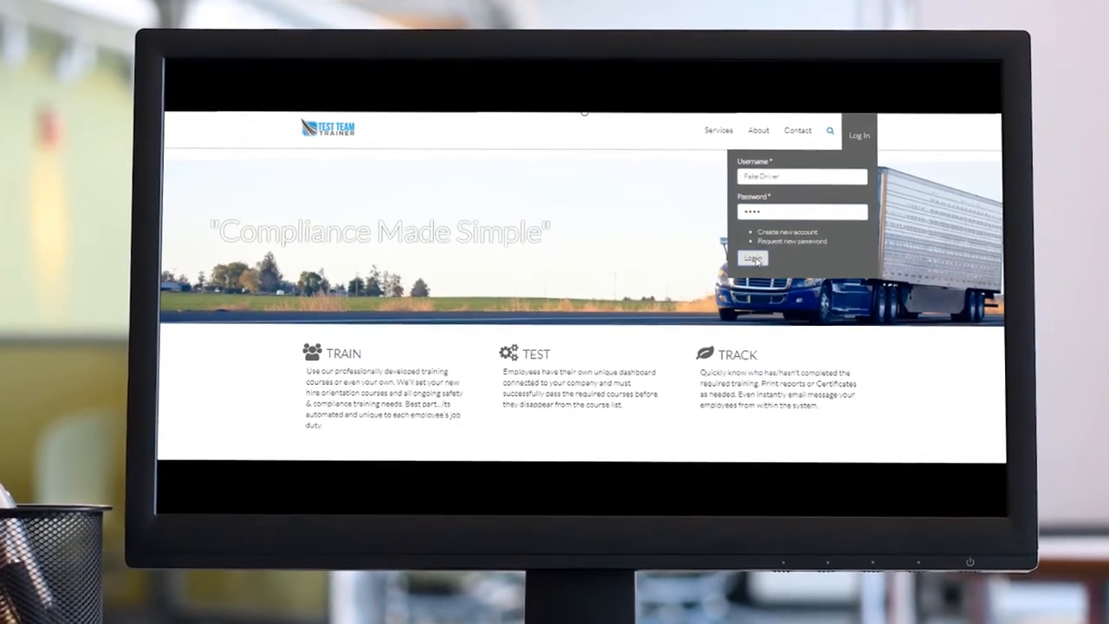
pyautogui.click(751, 258)
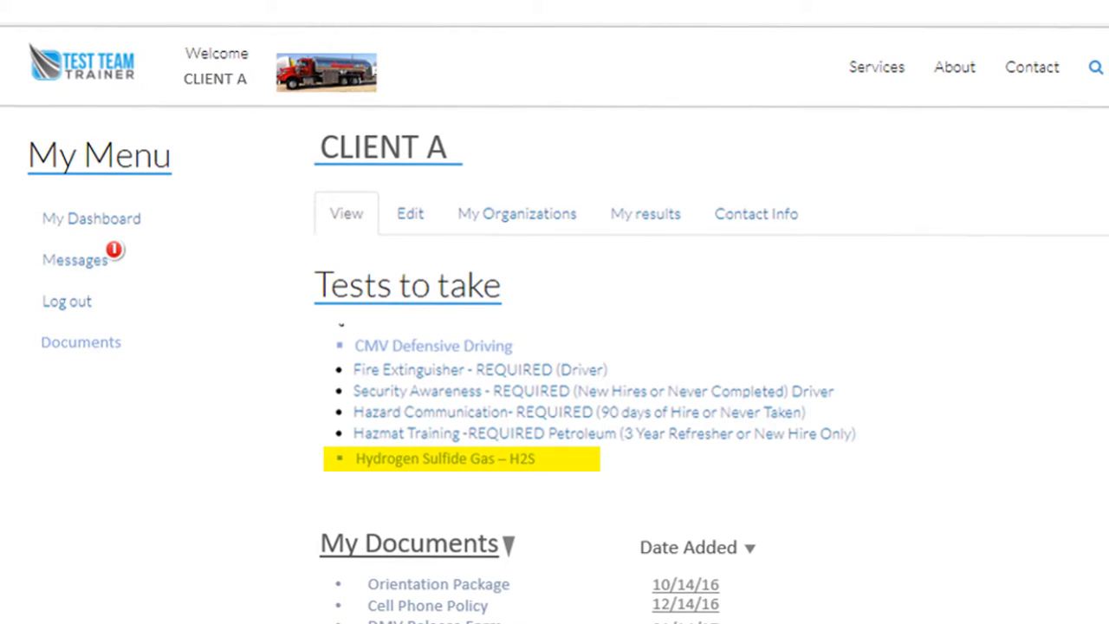
# Step: Scroll Client A's Tests to take list to show the H2S and New Break/Meal Requirements entries
pyautogui.scroll(-3)
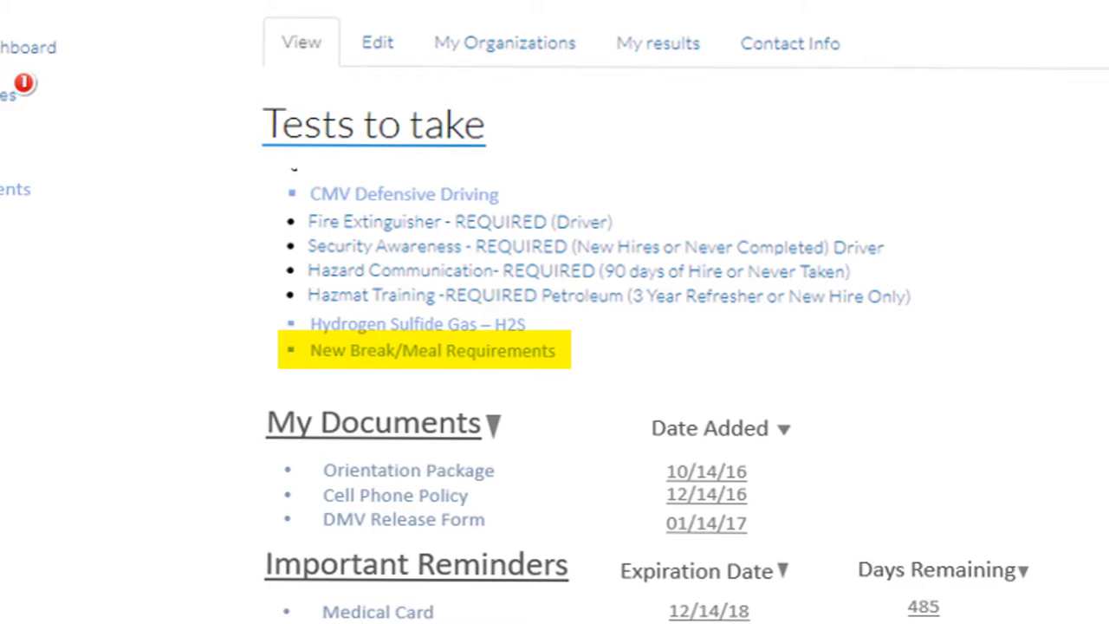